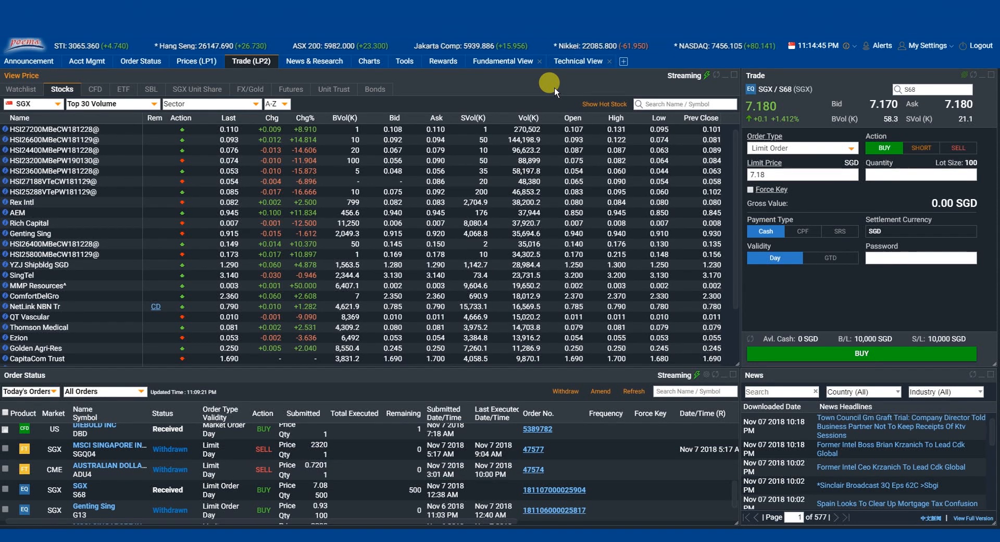
mouse_move(623, 61)
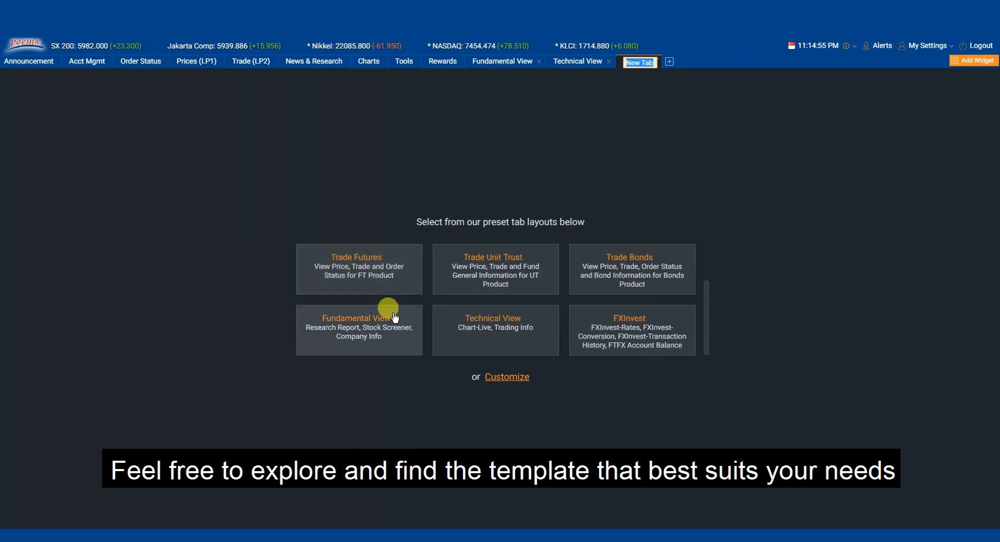
mouse_move(603, 338)
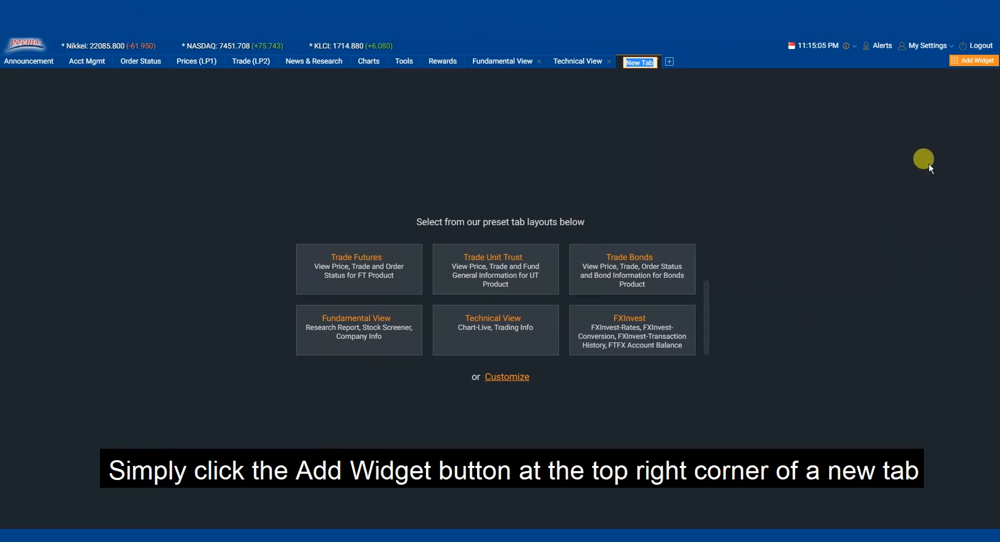
Dismiss the preset layouts and show the widget store beside the empty tab
left_click(973, 60)
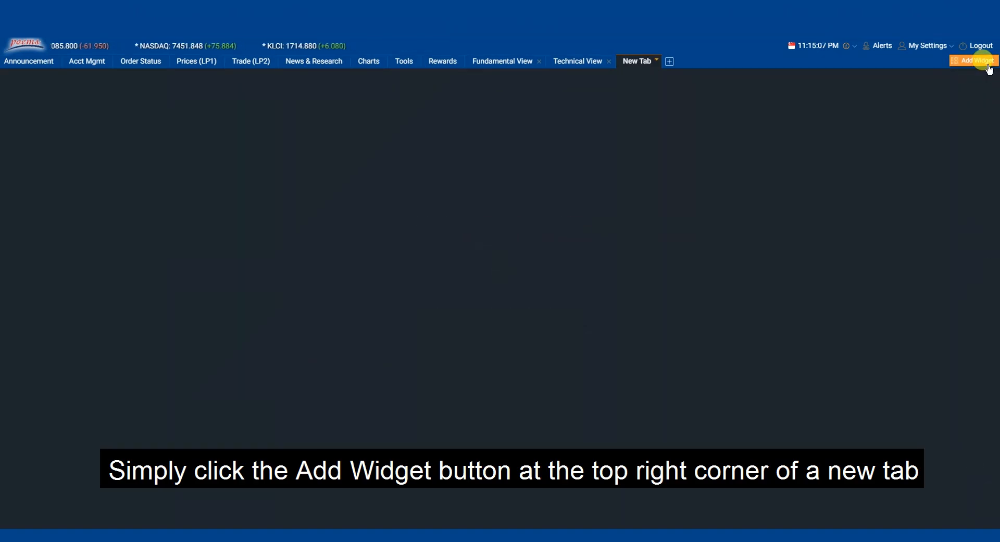
left_click(973, 60)
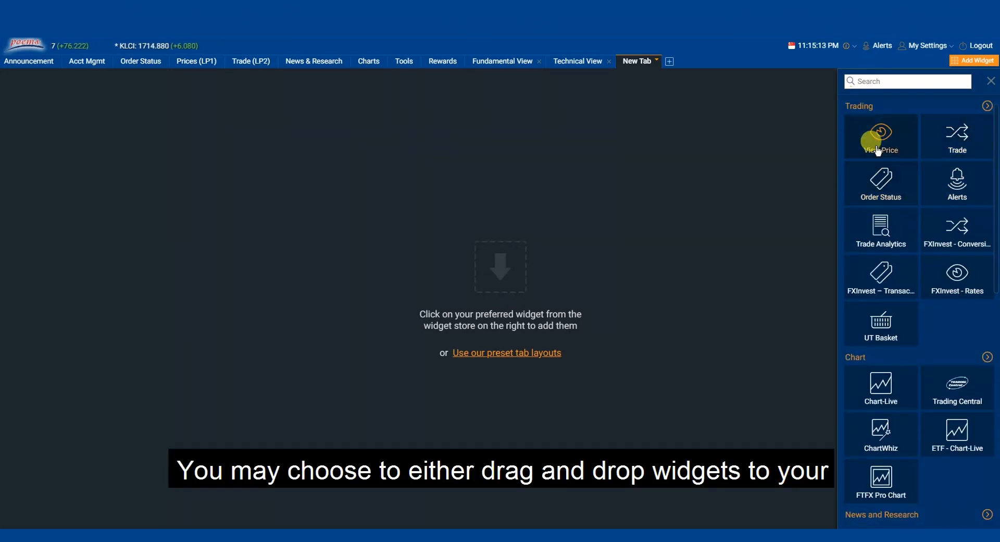
Place a View Price stock list and a Trade panel onto the tab
left_click(879, 135)
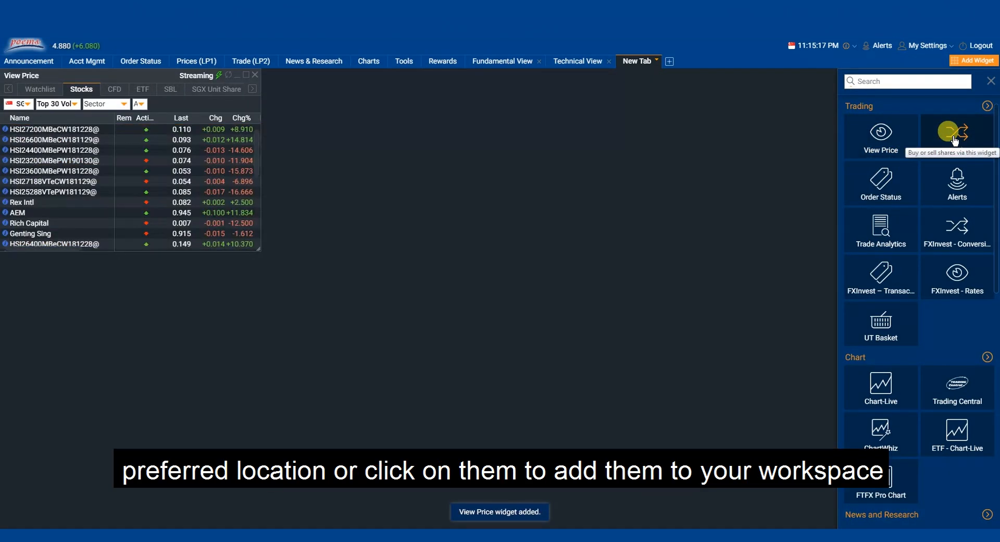
left_click(956, 133)
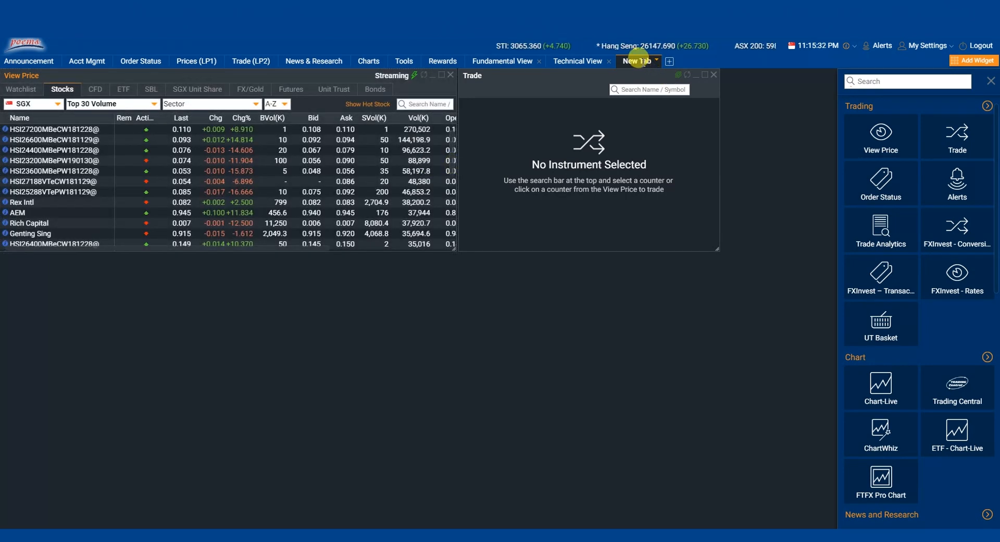
Rename the tab 'My New Tab', save it as template 'My New Template', and start another tab listing it
double_click(637, 61)
type("My ")
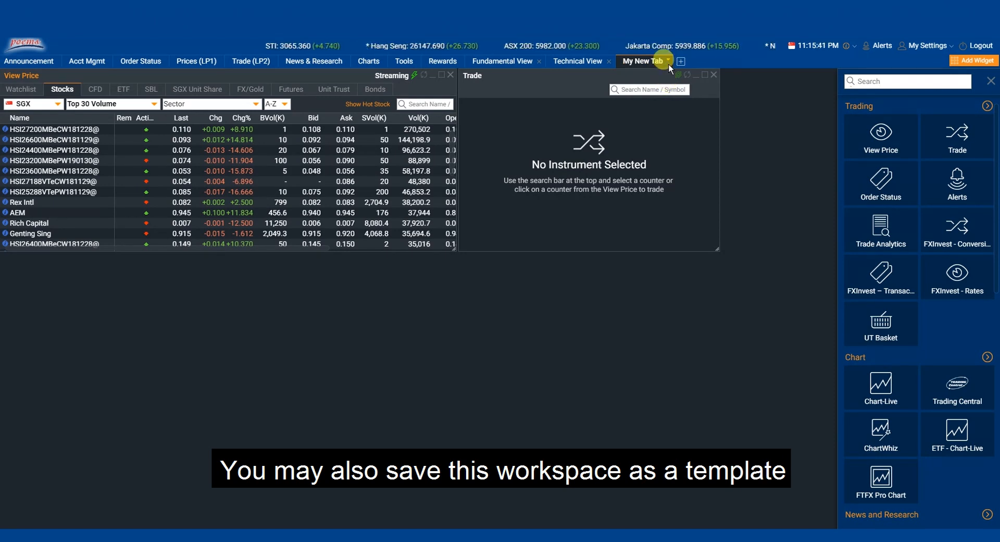
left_click(667, 60)
type("My New Template")
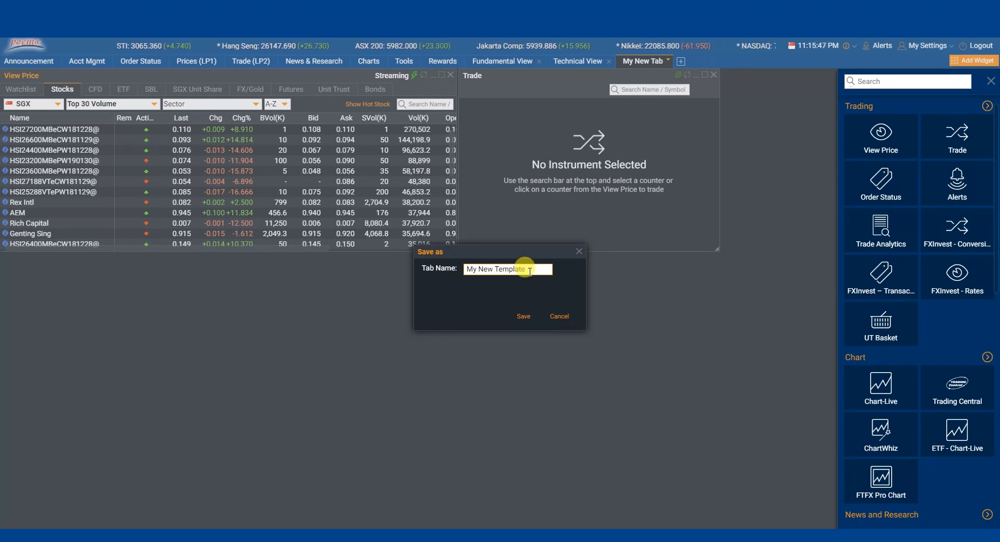
left_click(523, 316)
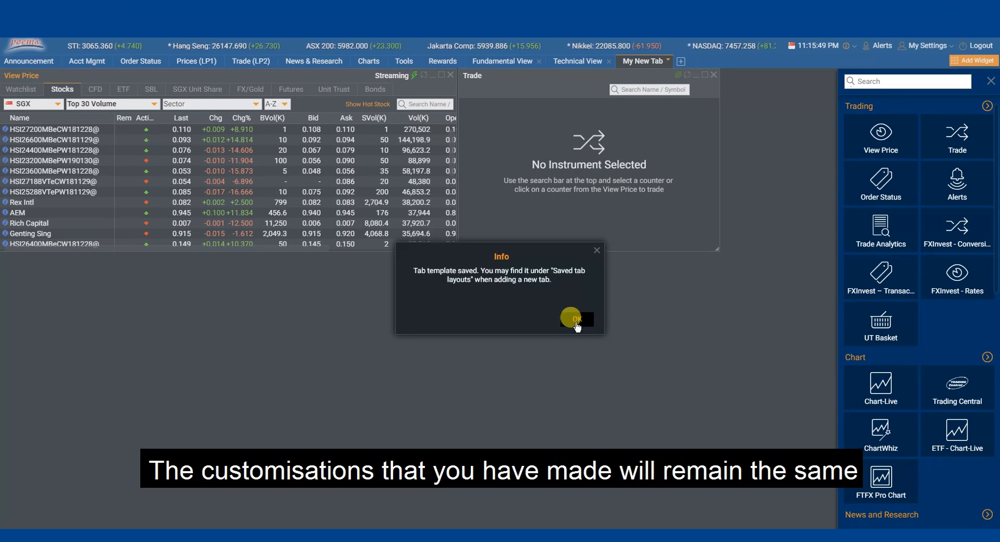
left_click(573, 319)
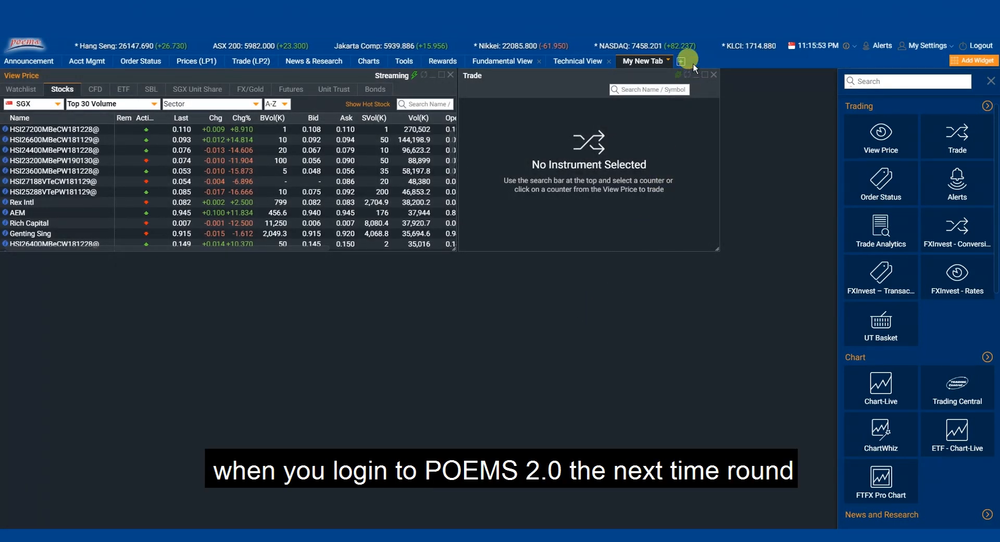
left_click(680, 61)
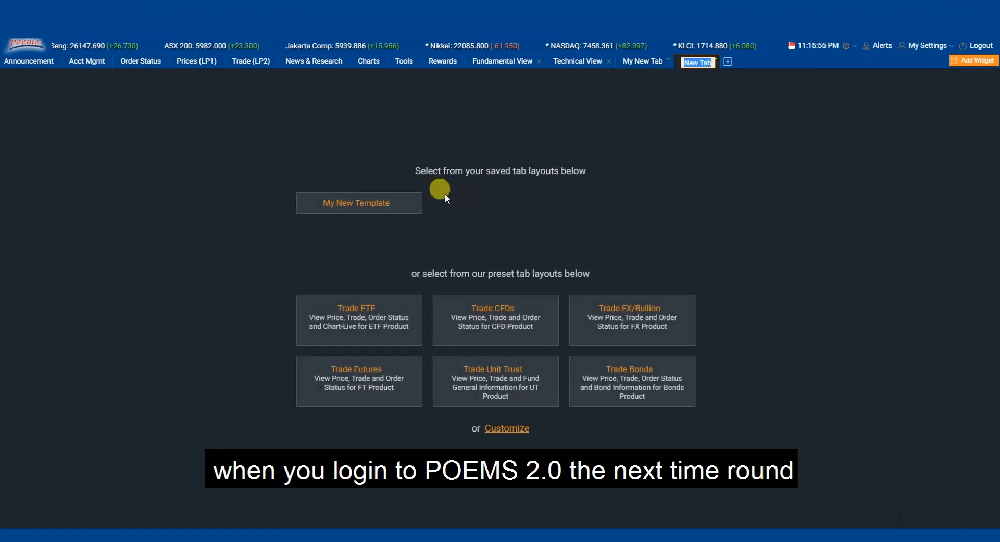